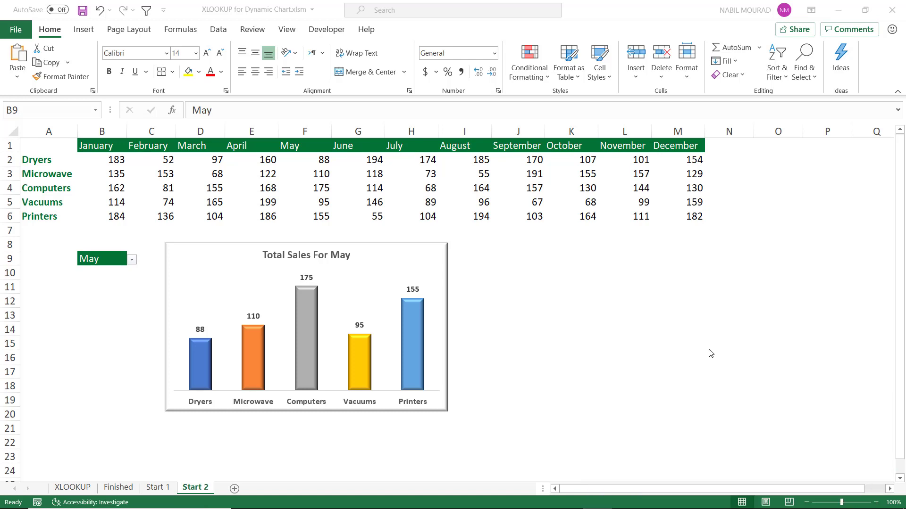
mouse_move(482, 274)
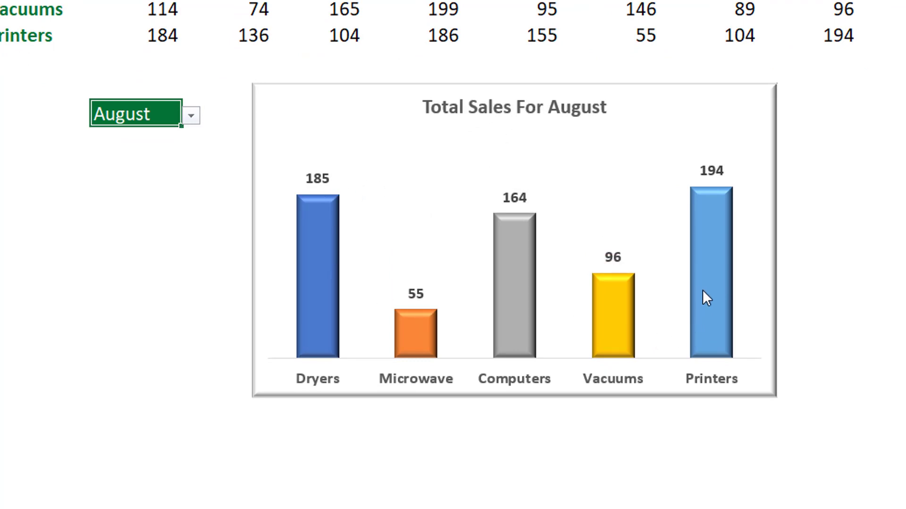
mouse_move(852, 317)
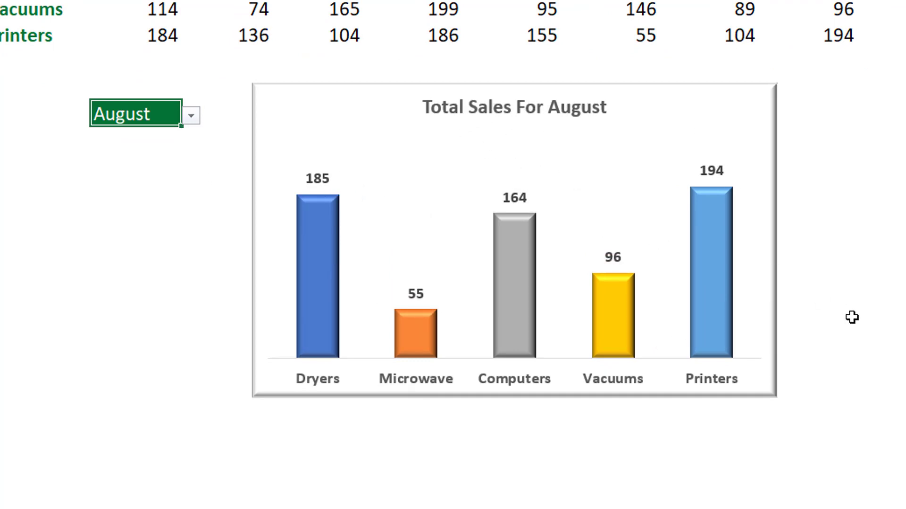
mouse_move(191, 115)
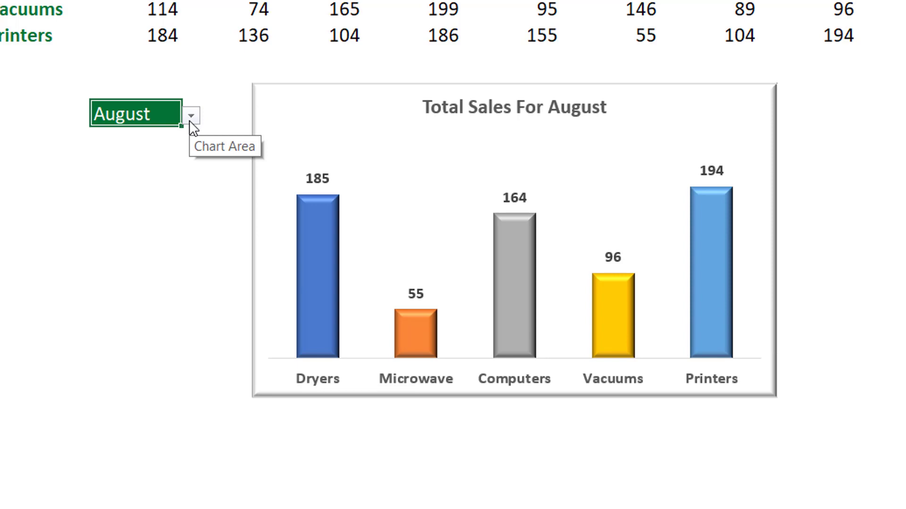
mouse_move(872, 190)
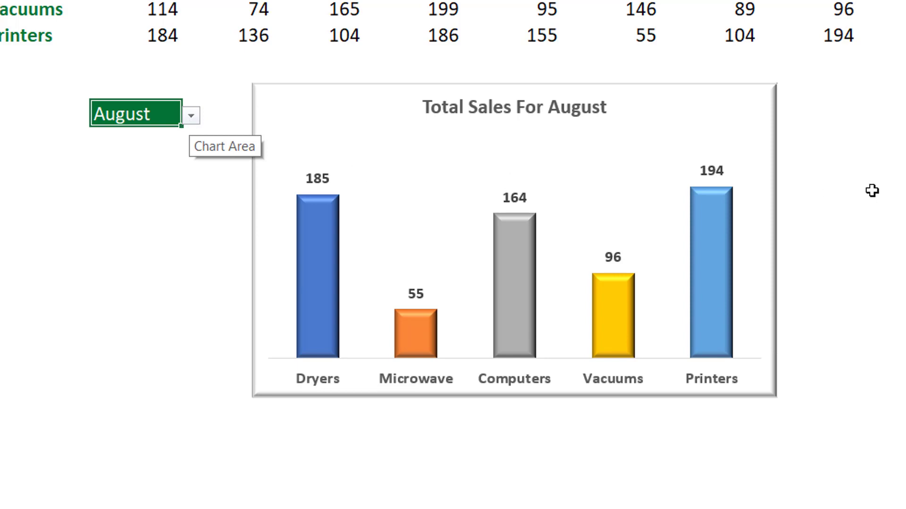
Step: Choose October from the B9 month drop-down so the chart shows October totals
left_click(191, 115)
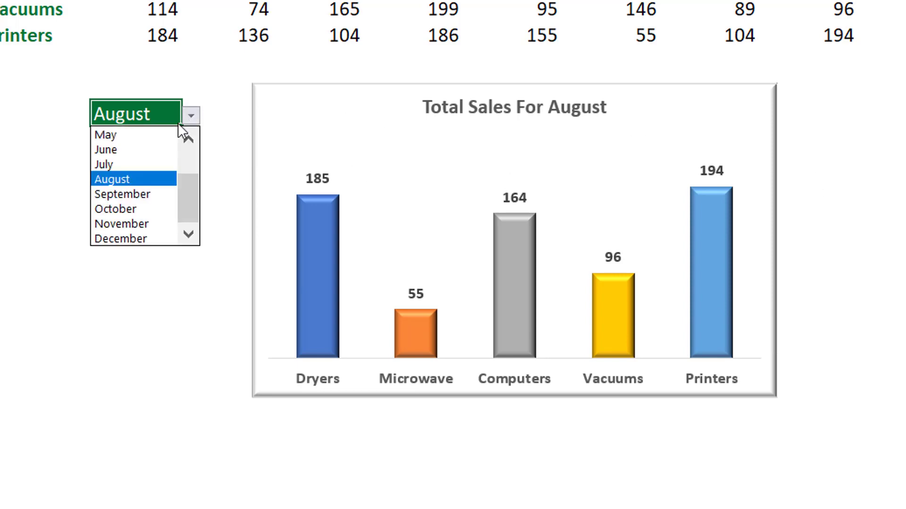
left_click(105, 150)
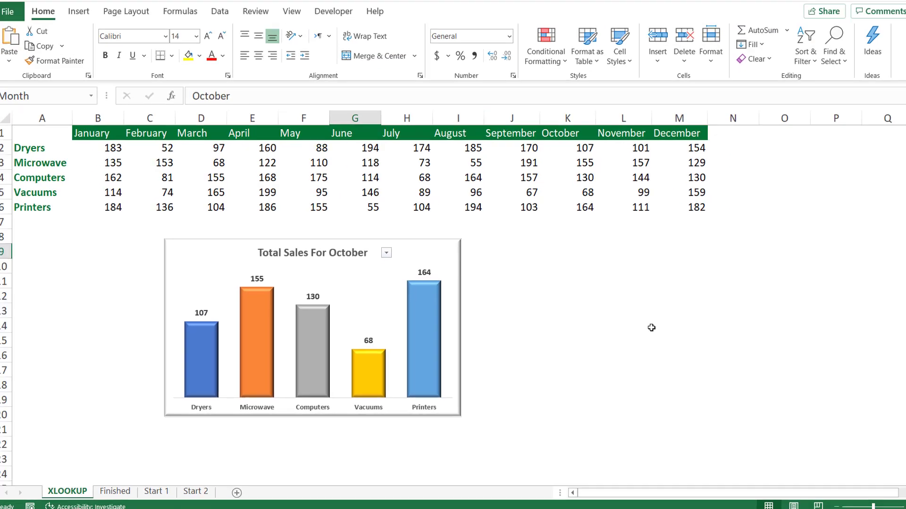
Step: Return to the Start 2 sheet showing the June chart and its source range F9:G14
left_click(195, 487)
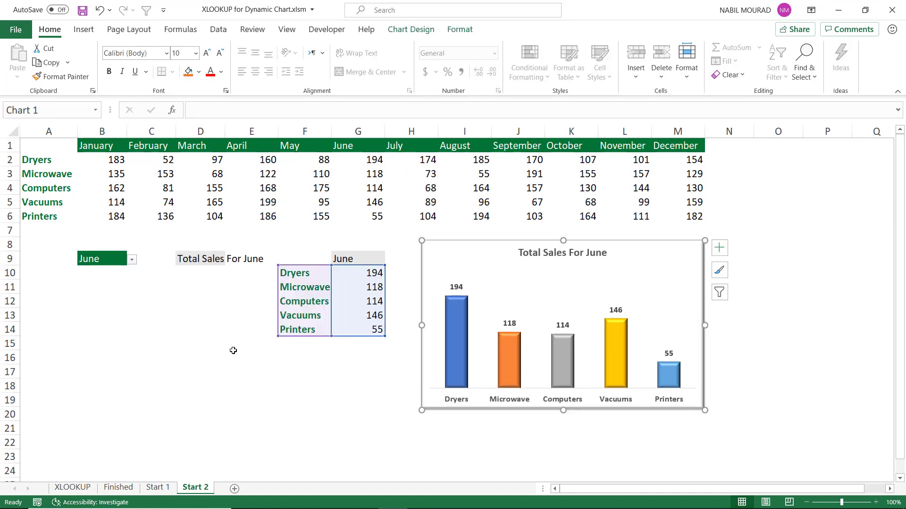
mouse_move(225, 317)
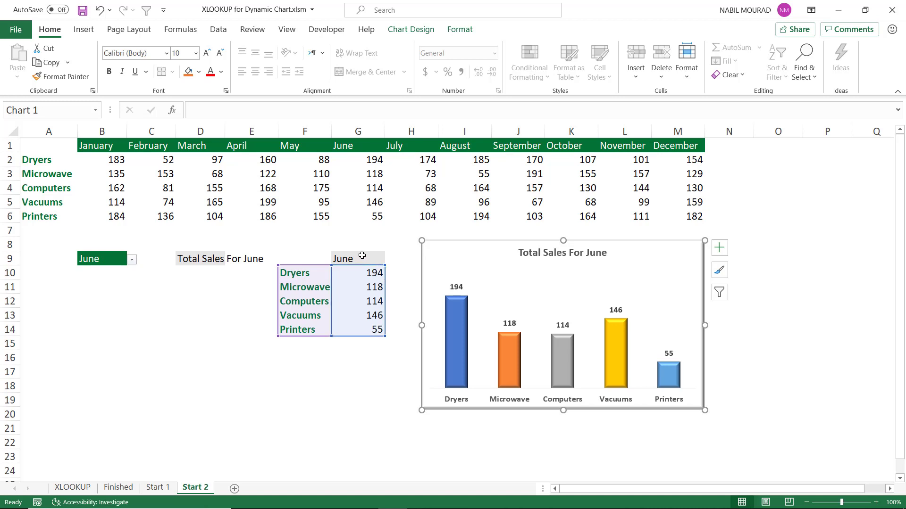
mouse_move(107, 270)
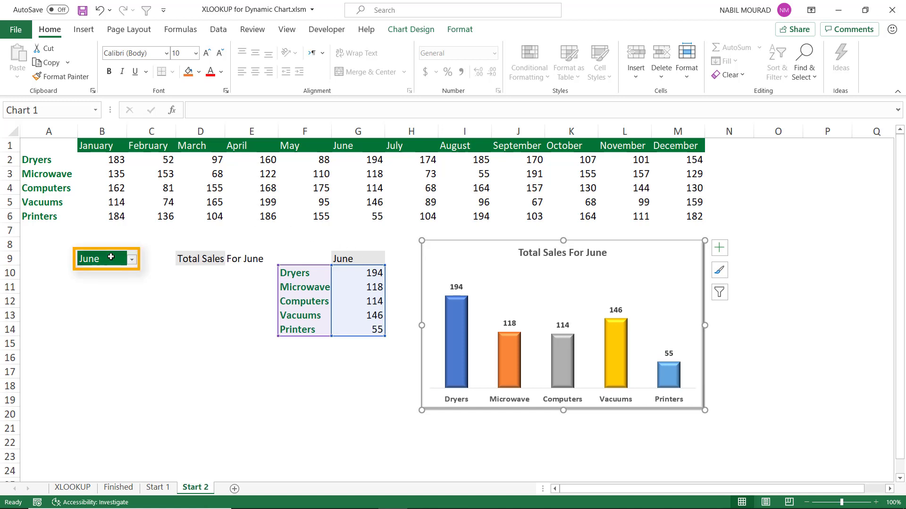
Step: Clear all contents of month cell B9, then select G9 to check its =B9 formula
left_click(101, 259)
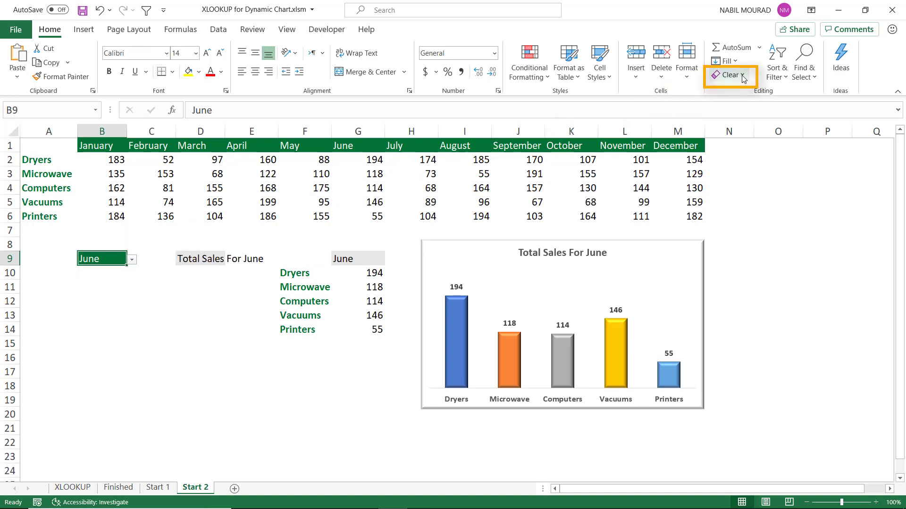
mouse_move(728, 75)
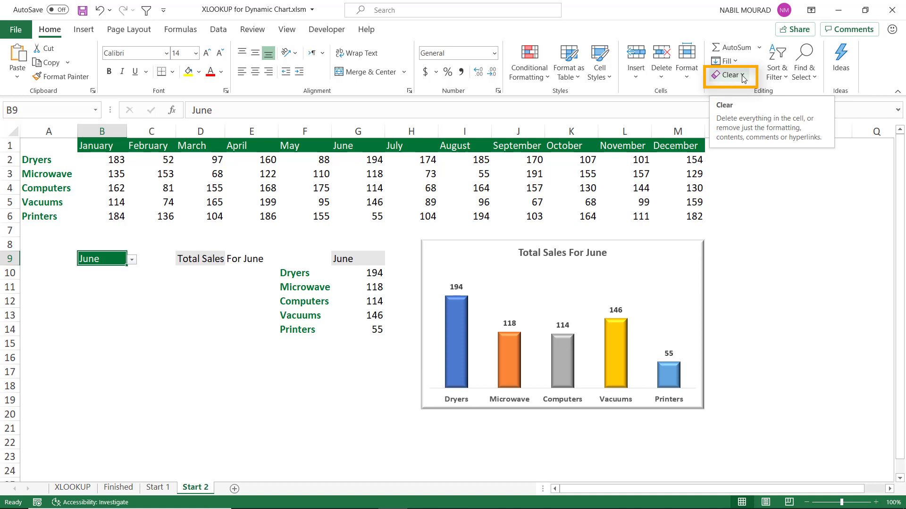
left_click(728, 76)
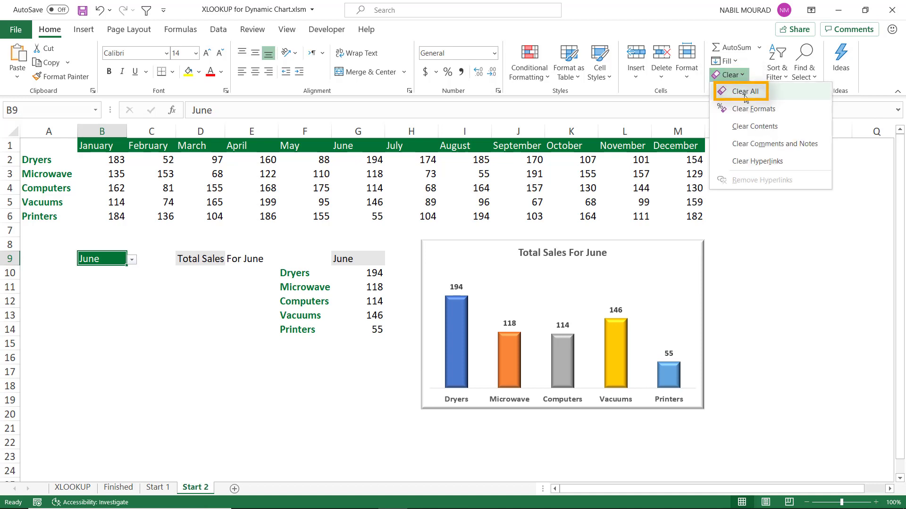
left_click(746, 91)
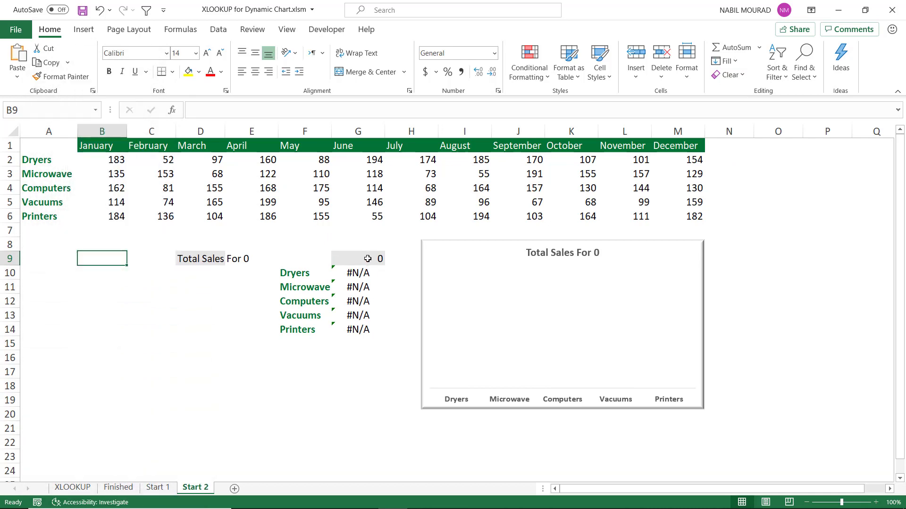
left_click(357, 259)
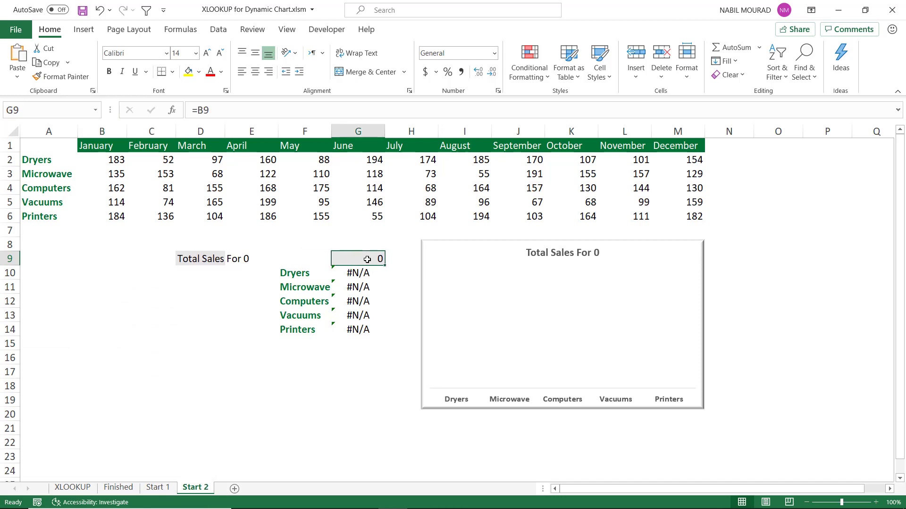
mouse_move(637, 260)
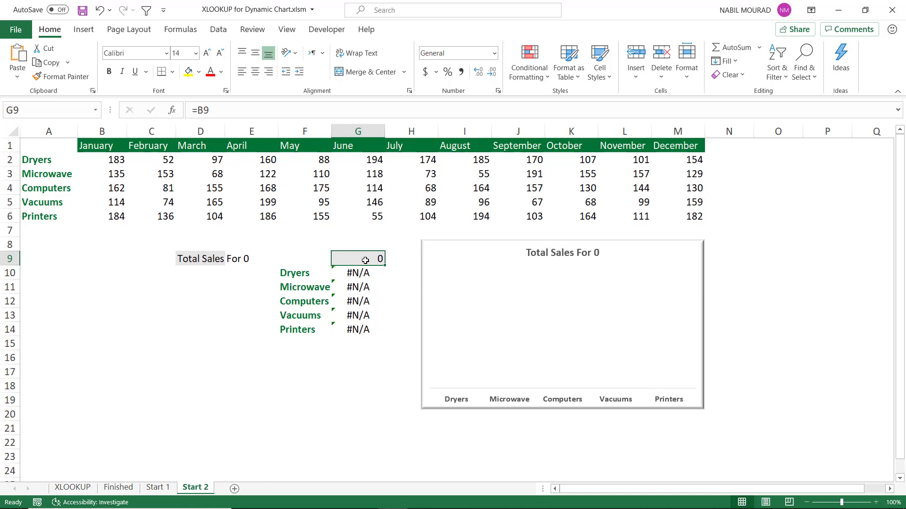
mouse_move(357, 208)
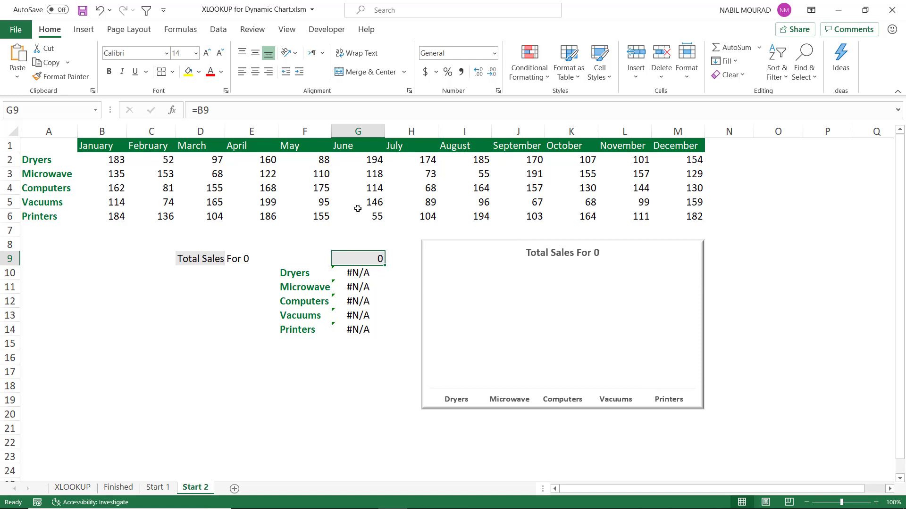
mouse_move(783, 261)
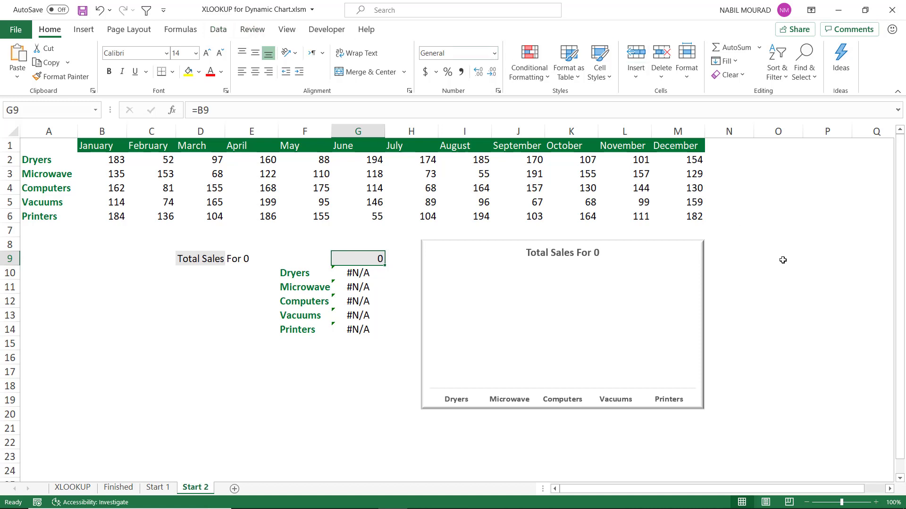
Step: Validate G9 as a List sourced from month headers $B$1:$M$1 and choose February
key("alt+d+l")
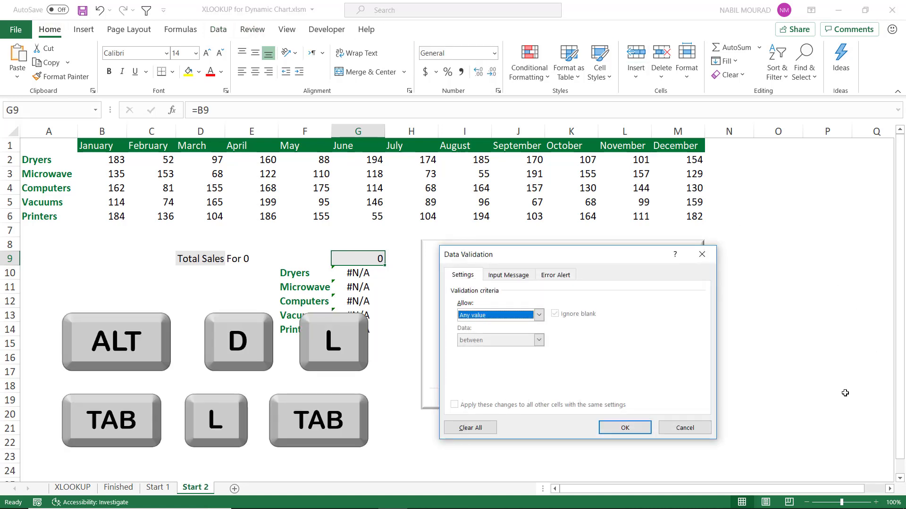
left_click(497, 315)
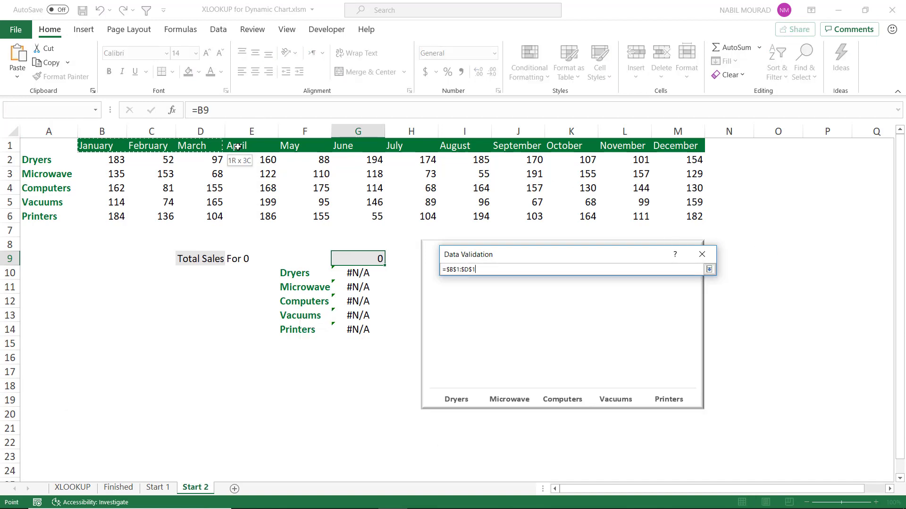
left_click_drag(234, 145, 694, 145)
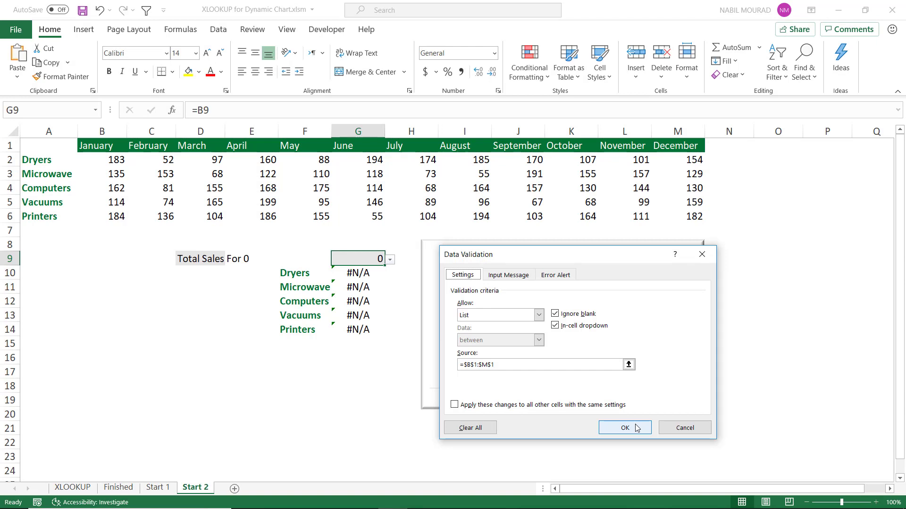
left_click(623, 428)
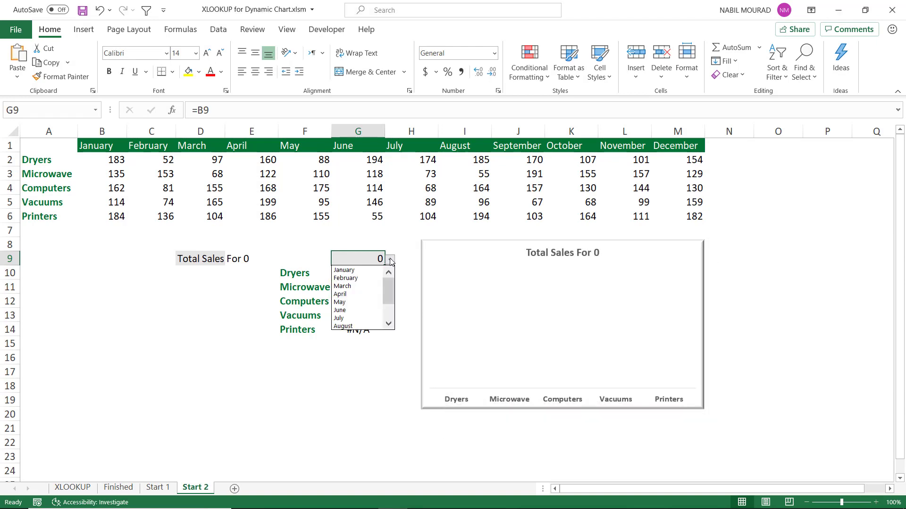
left_click(346, 277)
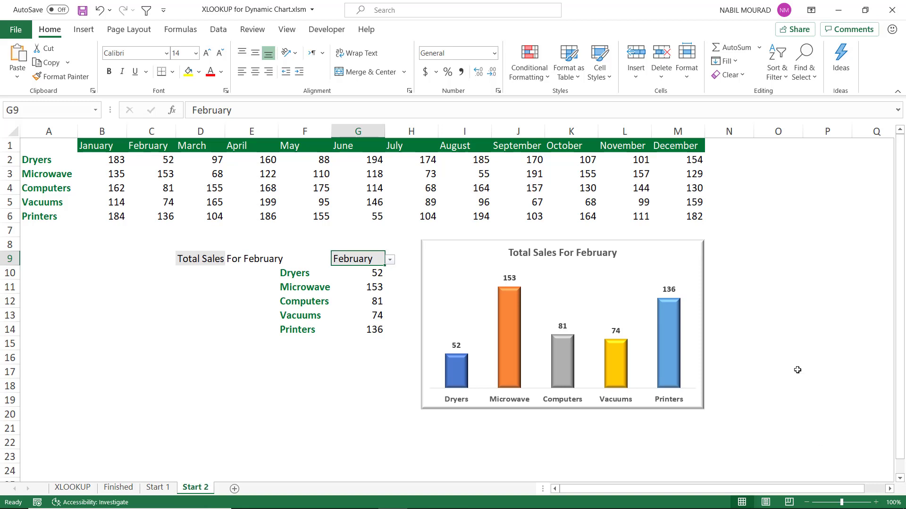
mouse_move(325, 274)
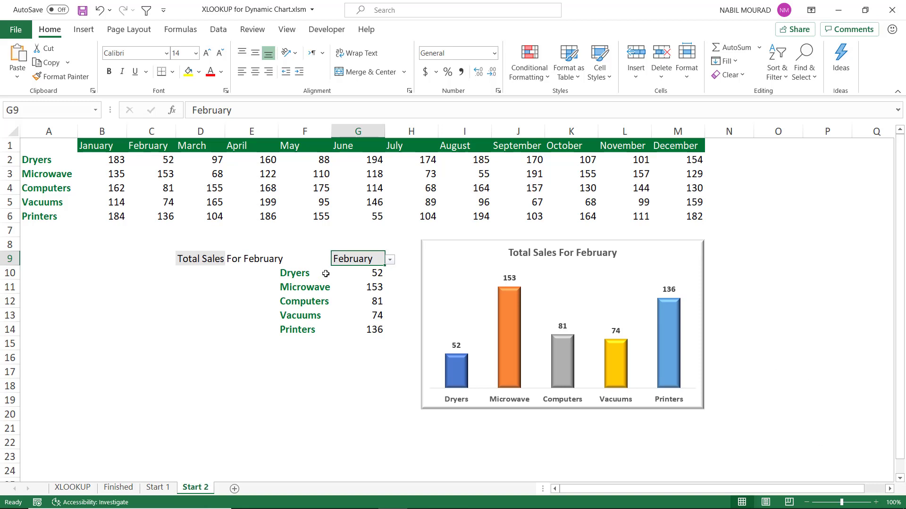
Step: Give cell G9 the defined name 'Nabil' via the Name Box
left_click(357, 258)
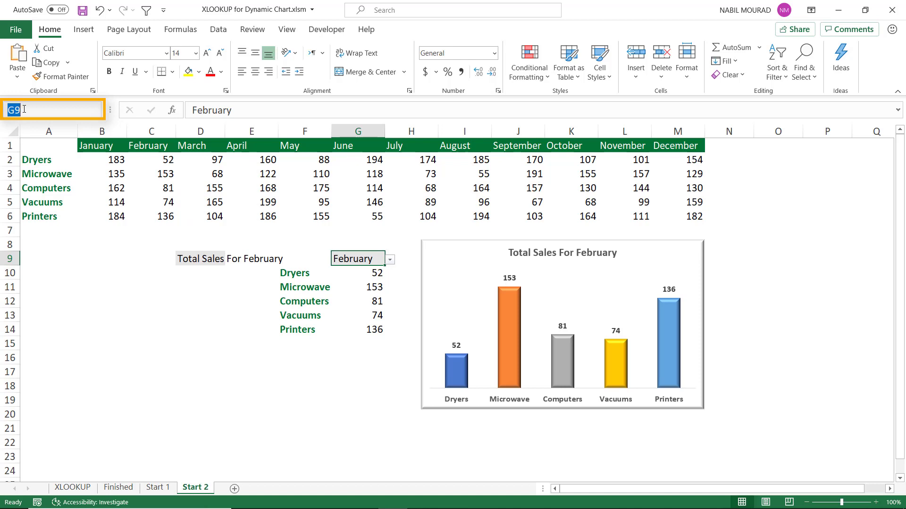
type("N")
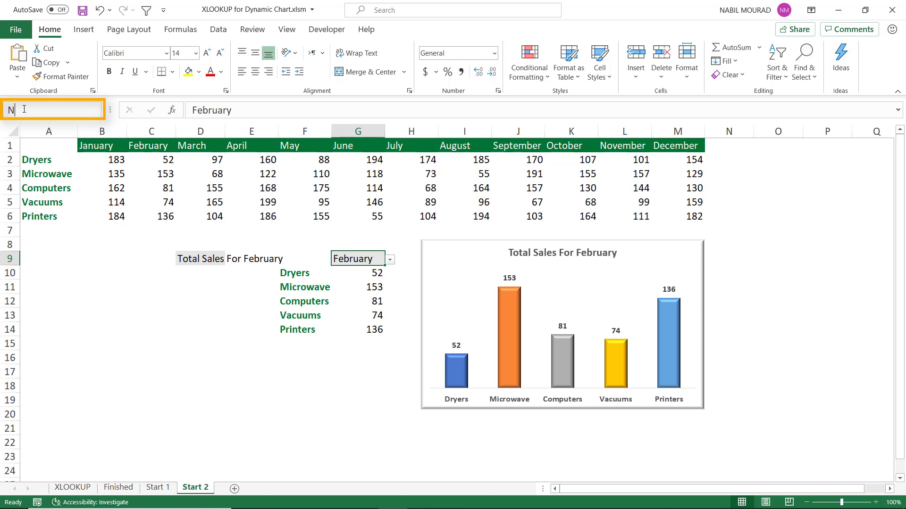
type("abil")
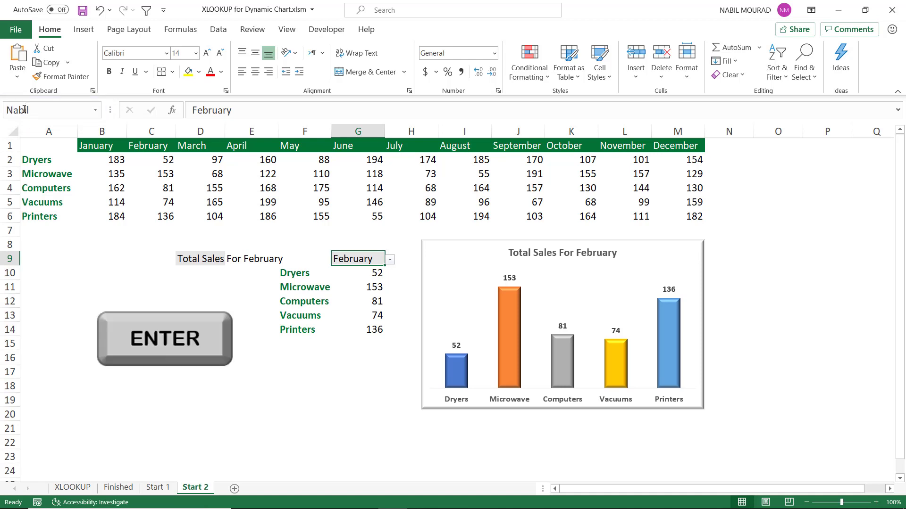
left_click(164, 339)
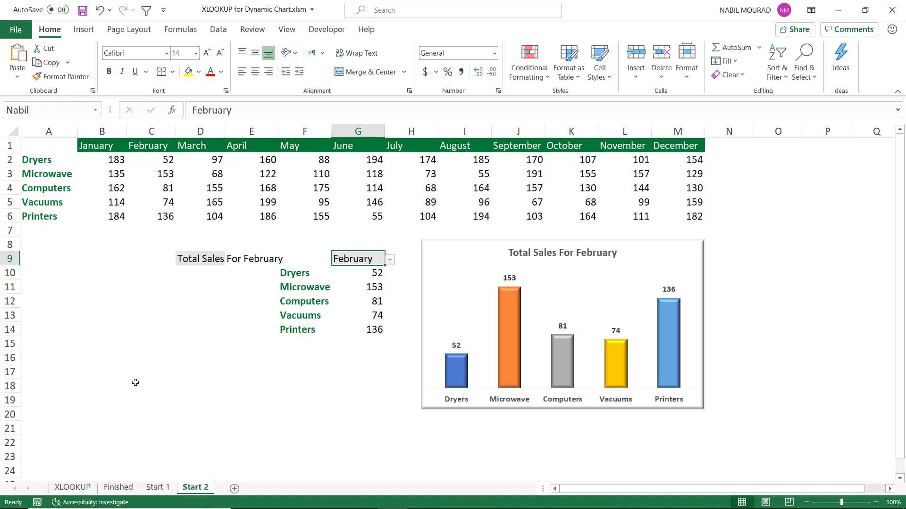
left_click(151, 385)
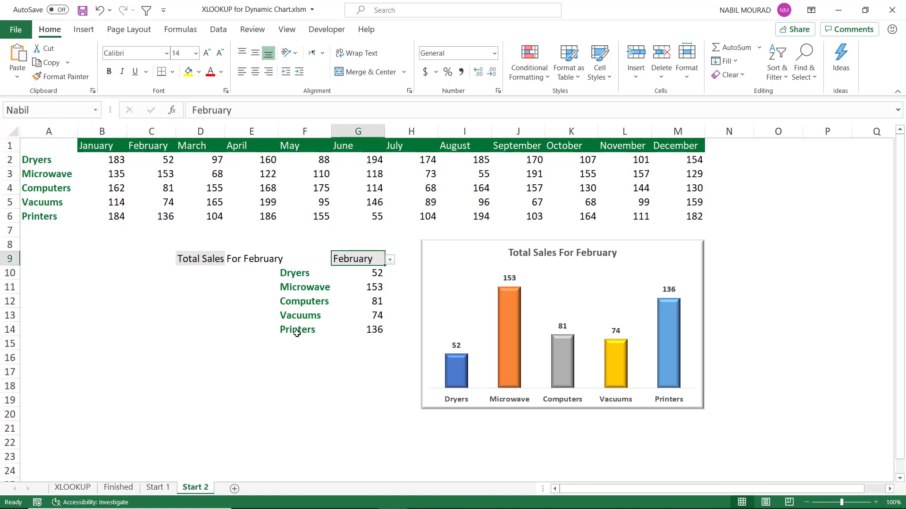
mouse_move(146, 380)
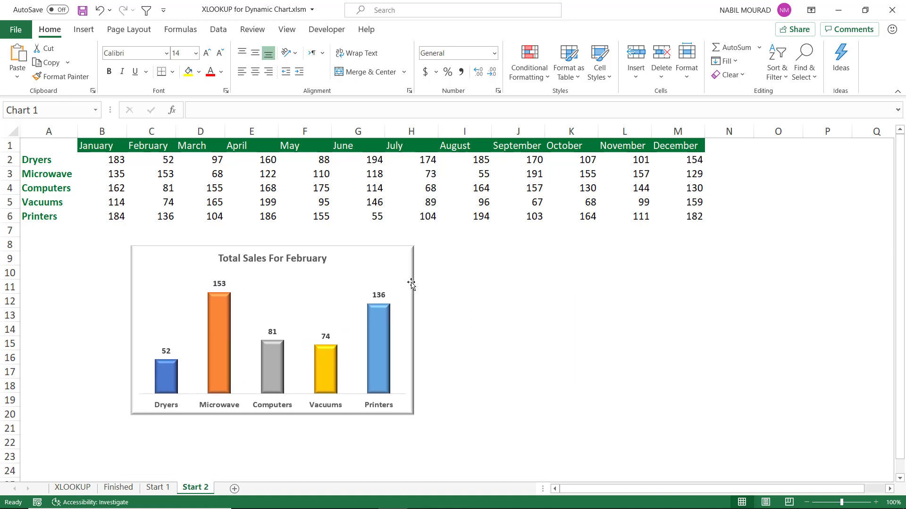
left_click(571, 342)
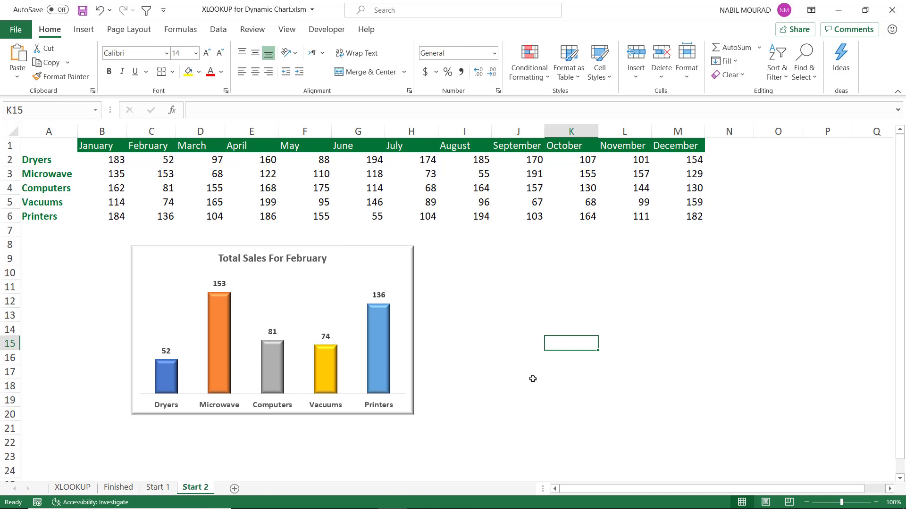
mouse_move(352, 262)
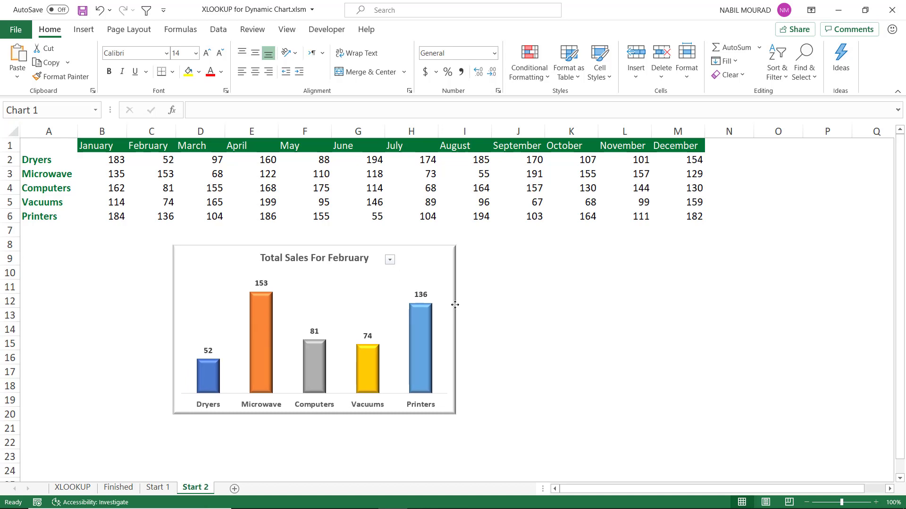
left_click(314, 324)
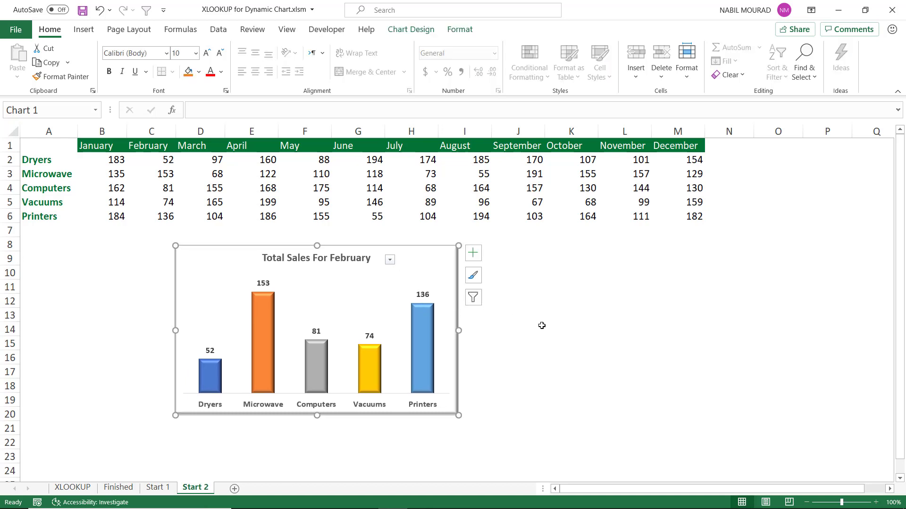
left_click(517, 330)
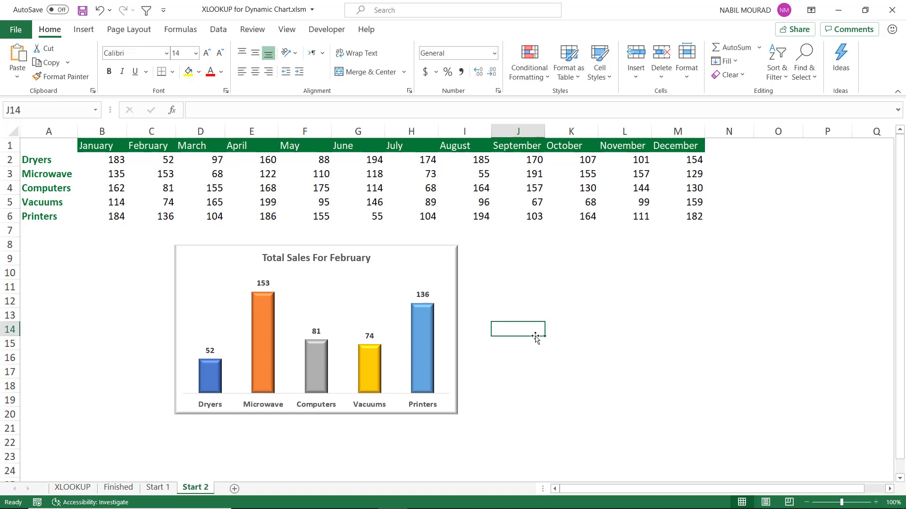
mouse_move(552, 324)
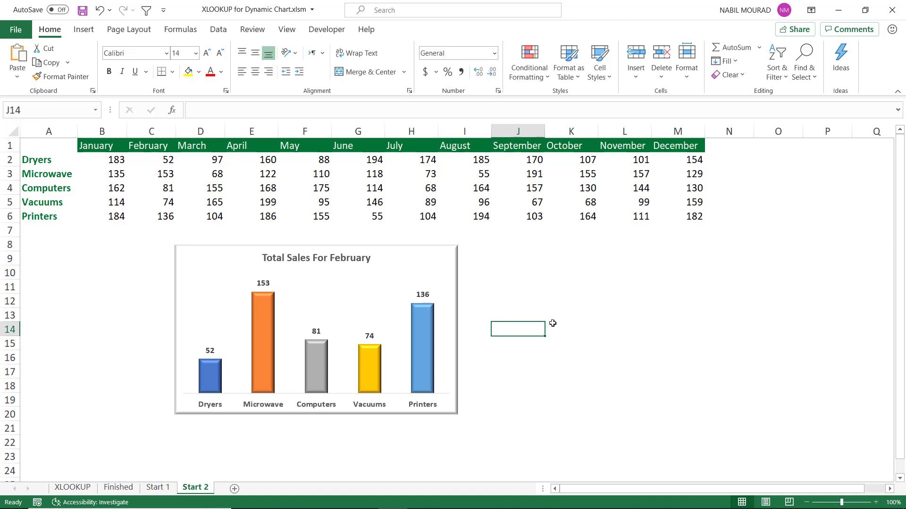
mouse_move(606, 348)
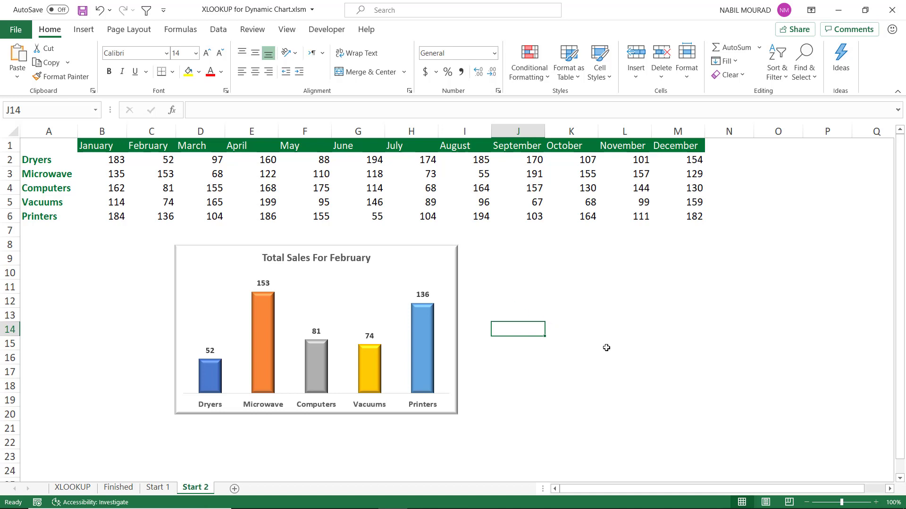
mouse_move(303, 49)
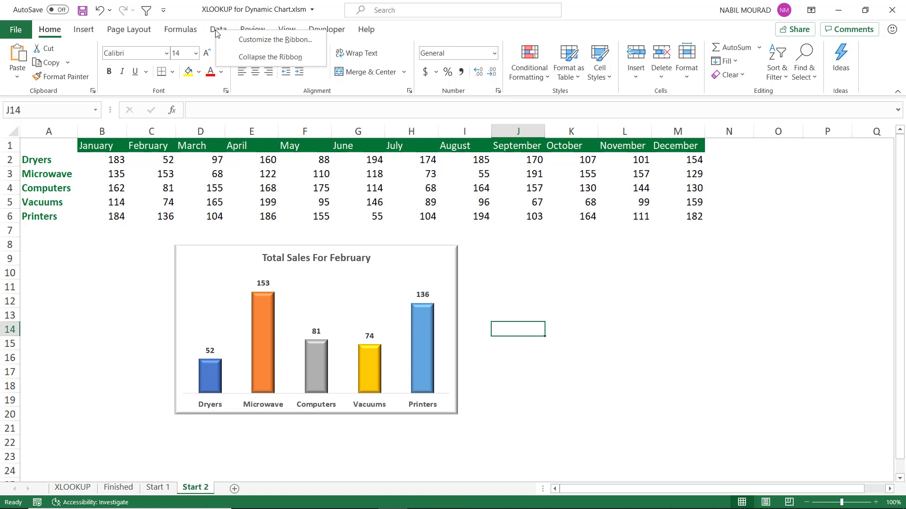
mouse_move(270, 39)
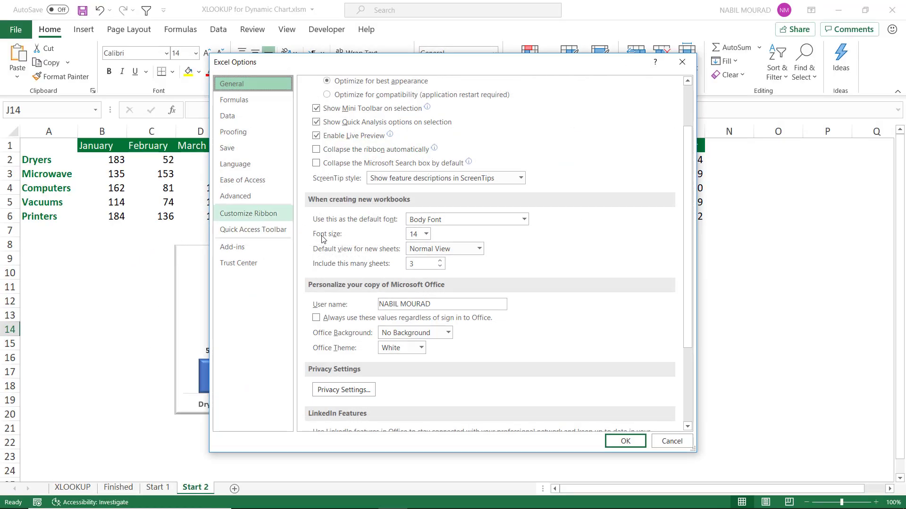
Step: Enable the Developer tab under Main Tabs in Customize the Ribbon
left_click(248, 214)
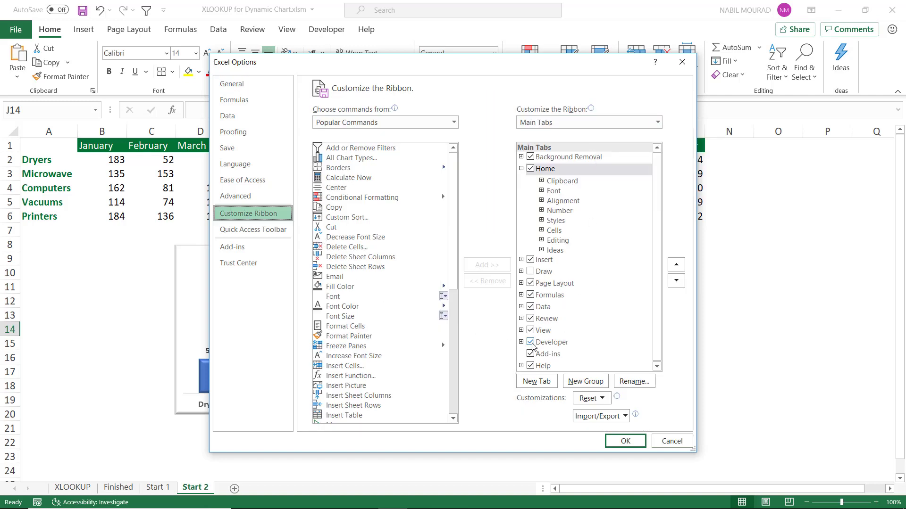
left_click(530, 341)
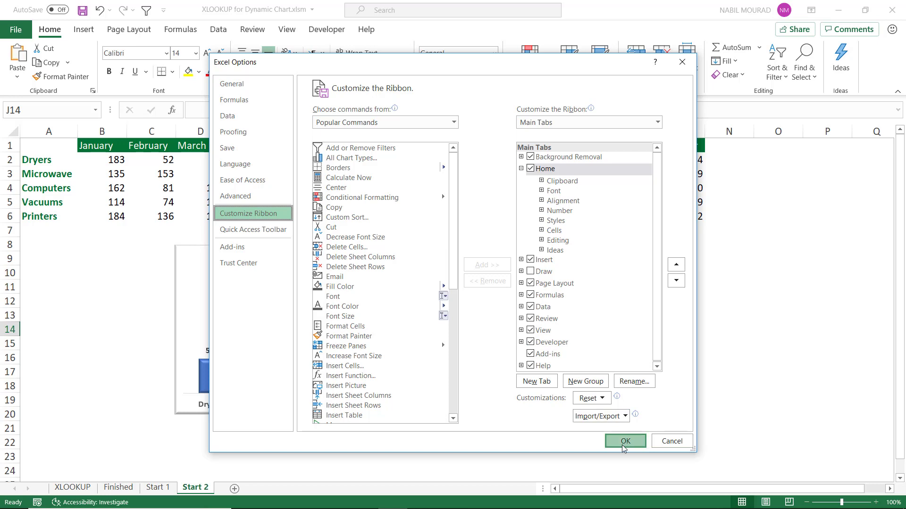
left_click(625, 440)
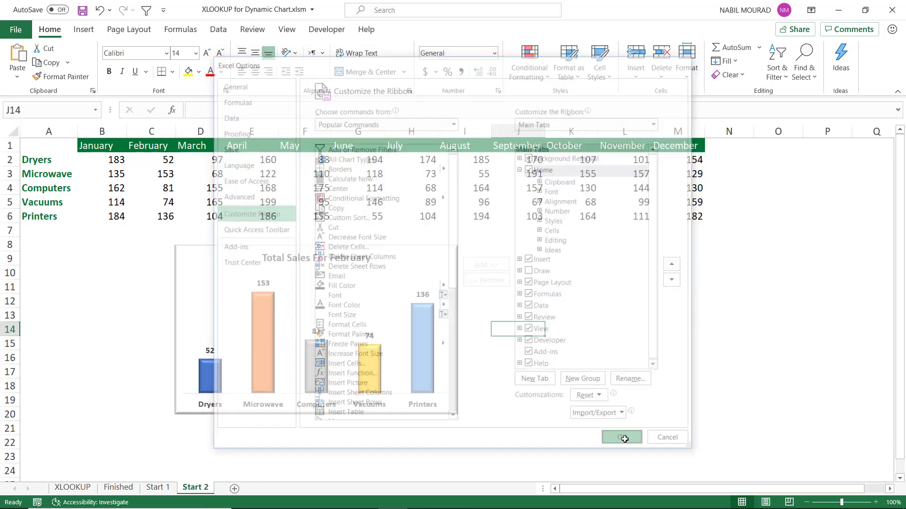
left_click(621, 436)
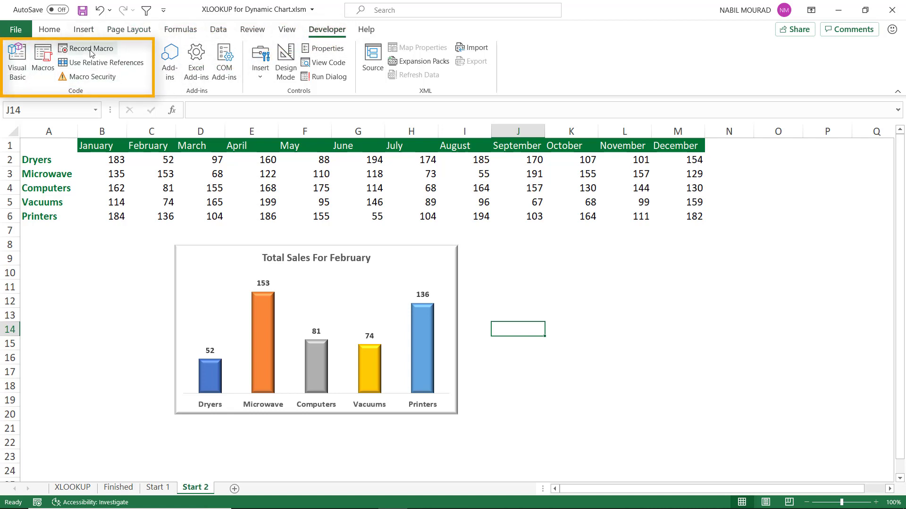
mouse_move(104, 62)
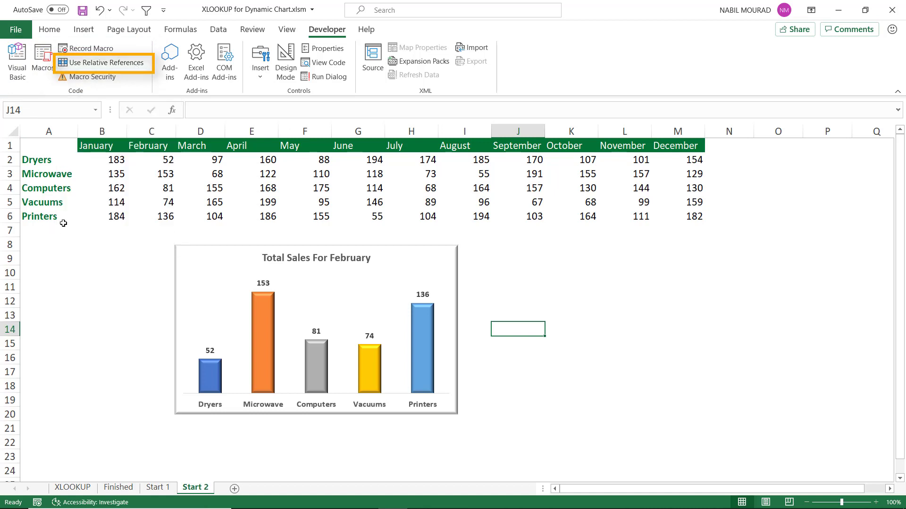
mouse_move(87, 48)
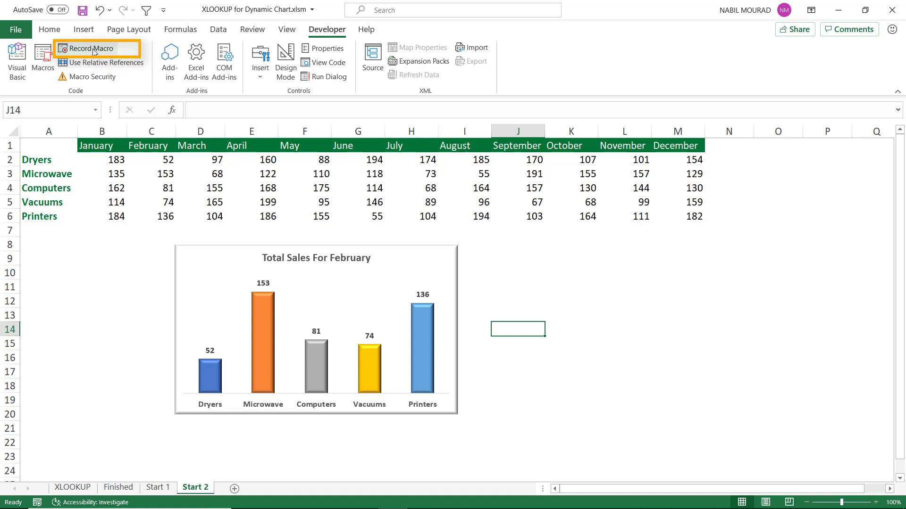
Step: Start recording a macro named Amazing stored in this workbook
left_click(90, 48)
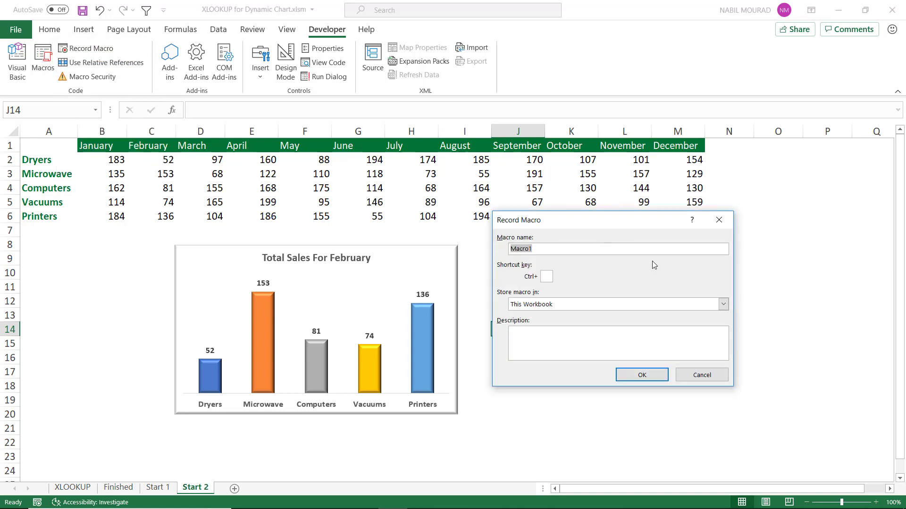
type("A")
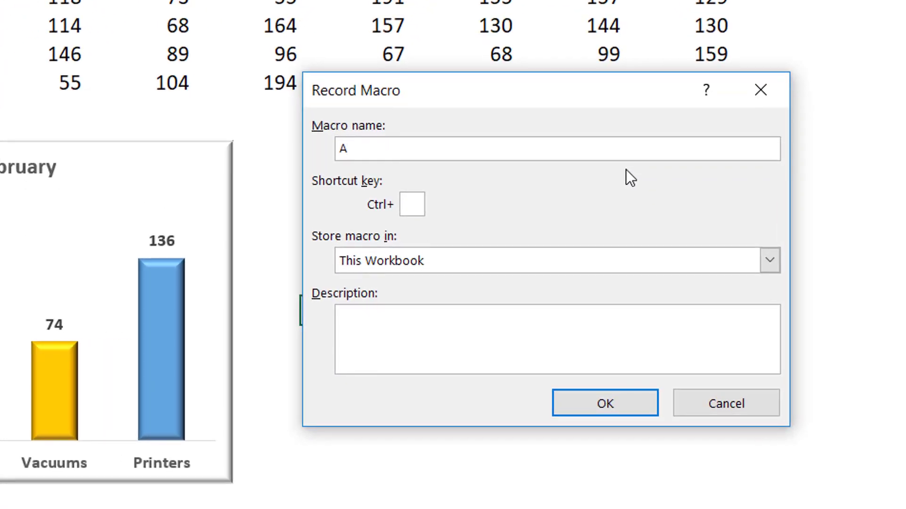
type("mazing")
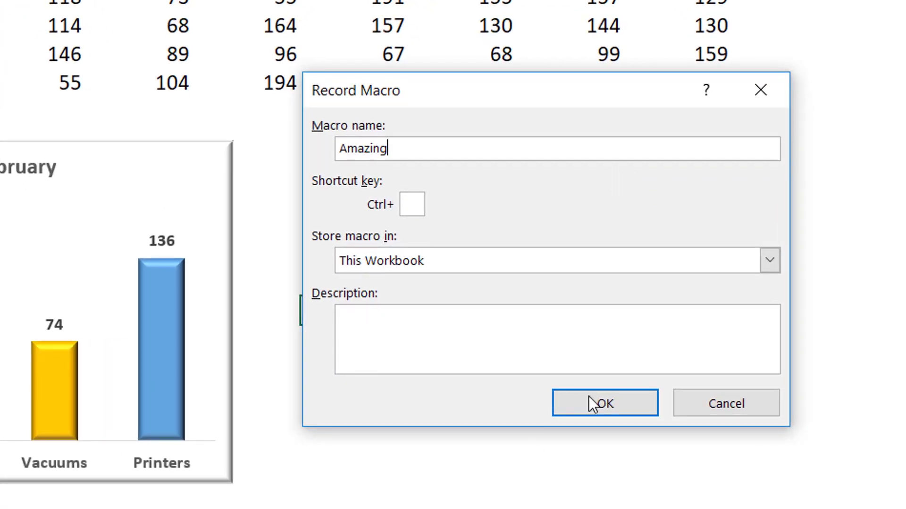
left_click(603, 403)
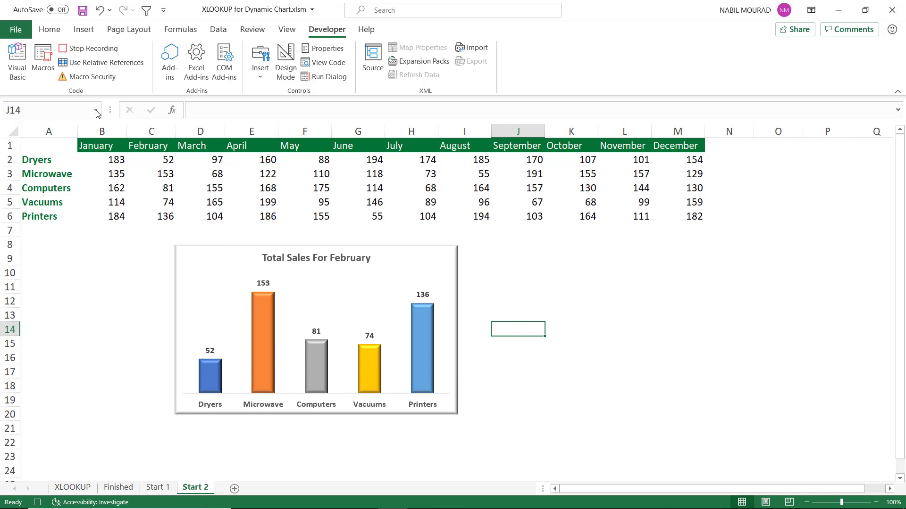
Step: Jump to the named month cell via the Name Box list, then stop recording
left_click(95, 110)
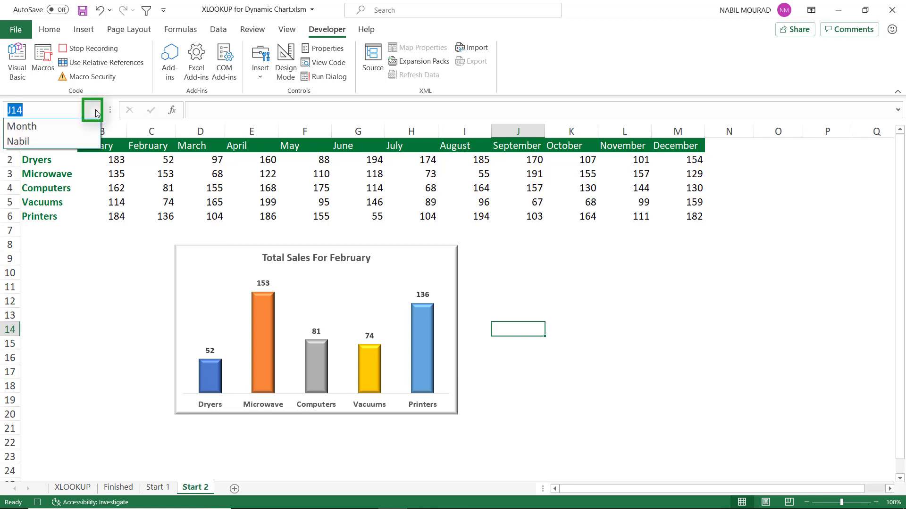
left_click(19, 141)
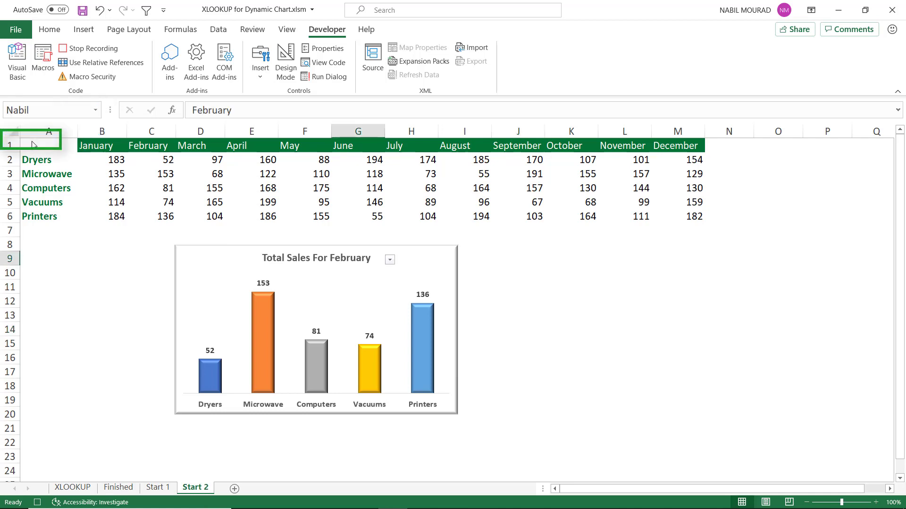
mouse_move(389, 259)
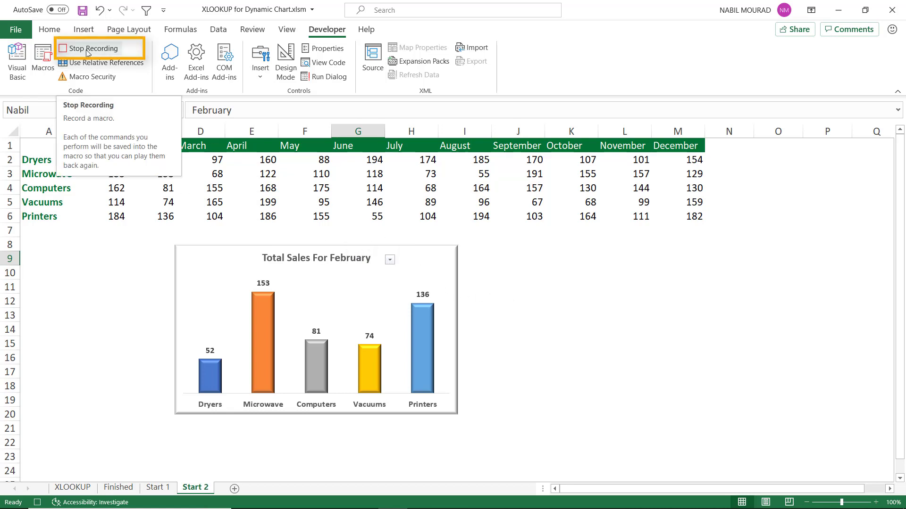
left_click(92, 48)
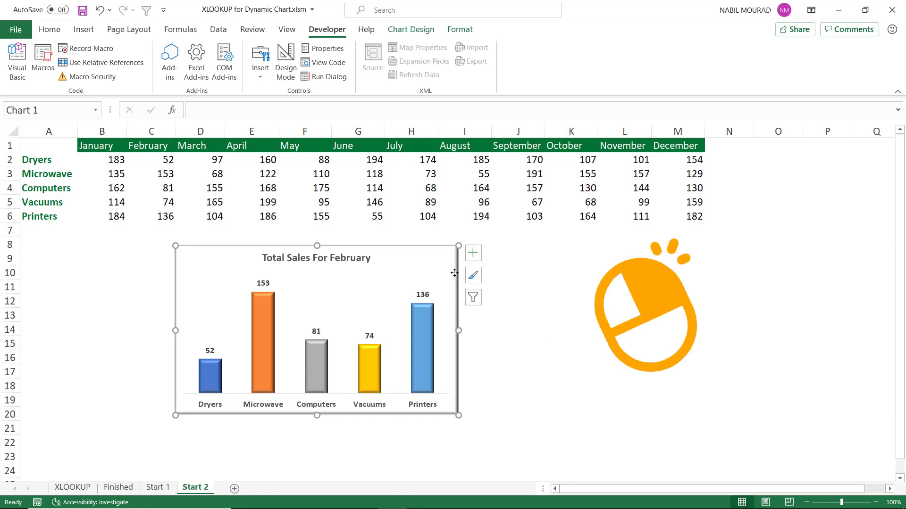
Step: Assign the Amazing macro to the sales chart through its context menu
right_click(454, 273)
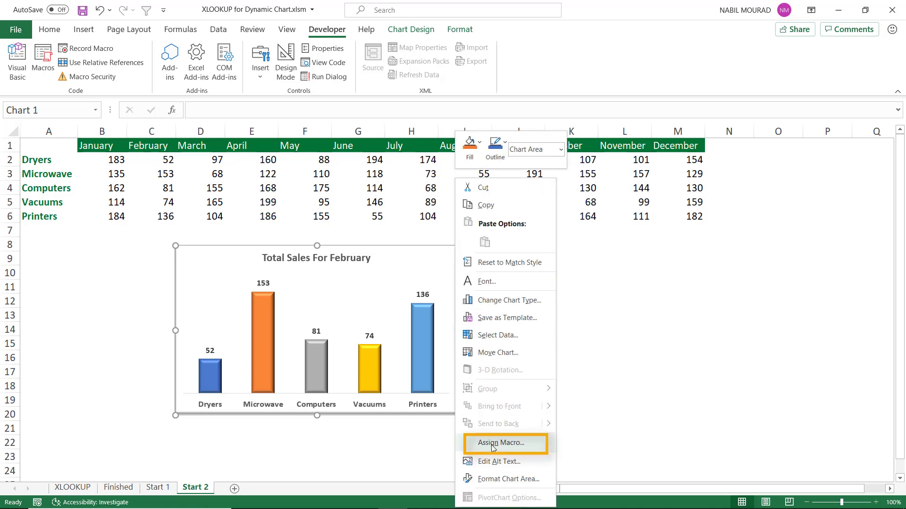
left_click(501, 444)
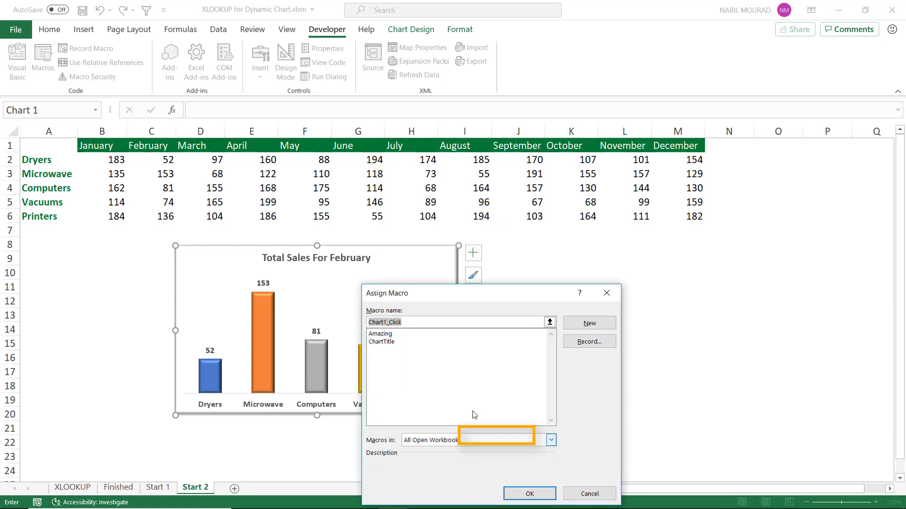
left_click(380, 334)
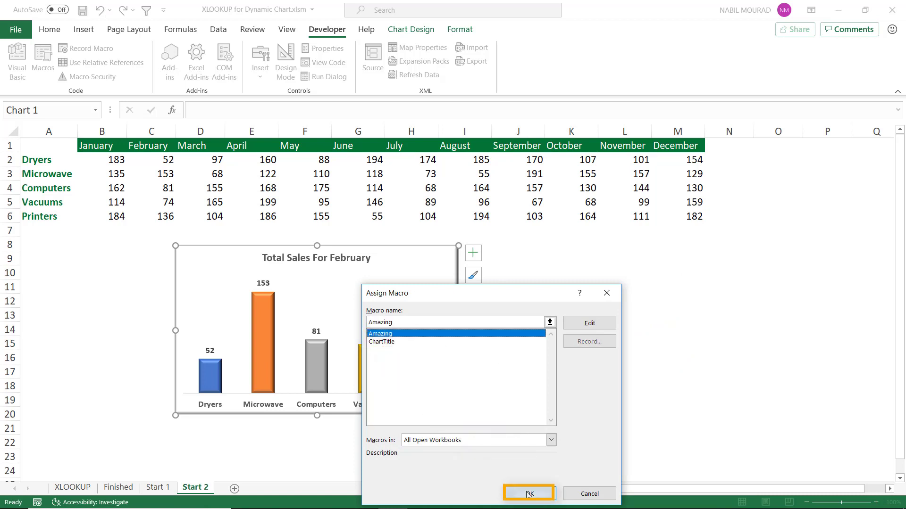
left_click(526, 493)
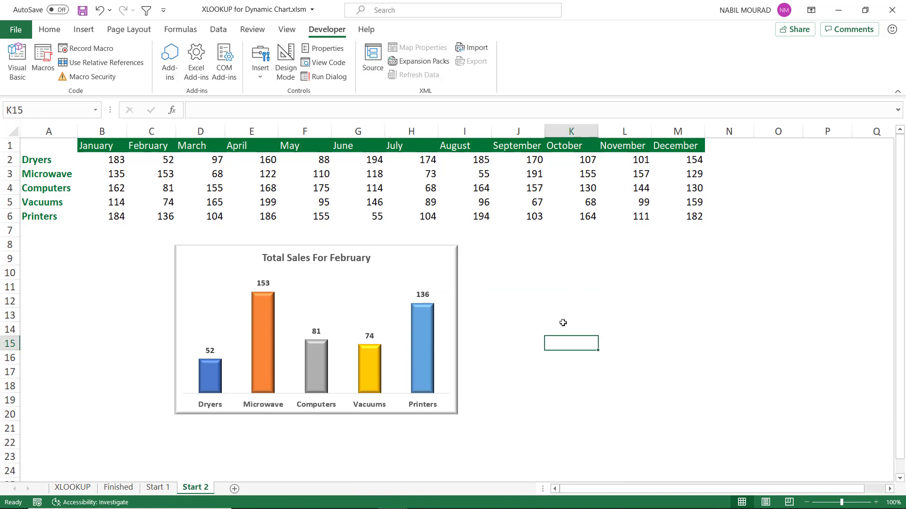
mouse_move(452, 291)
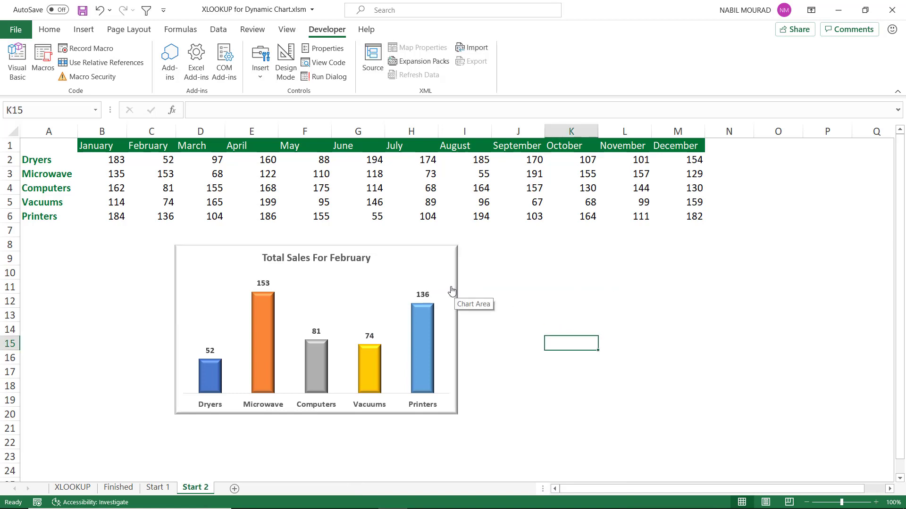
mouse_move(450, 290)
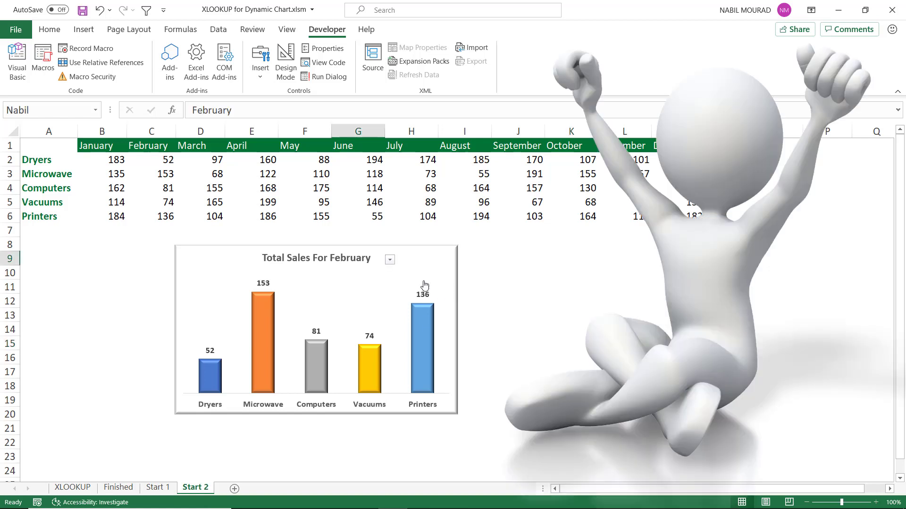
Step: Run the macro by clicking the chart, exposing the month drop-down for June
left_click(390, 259)
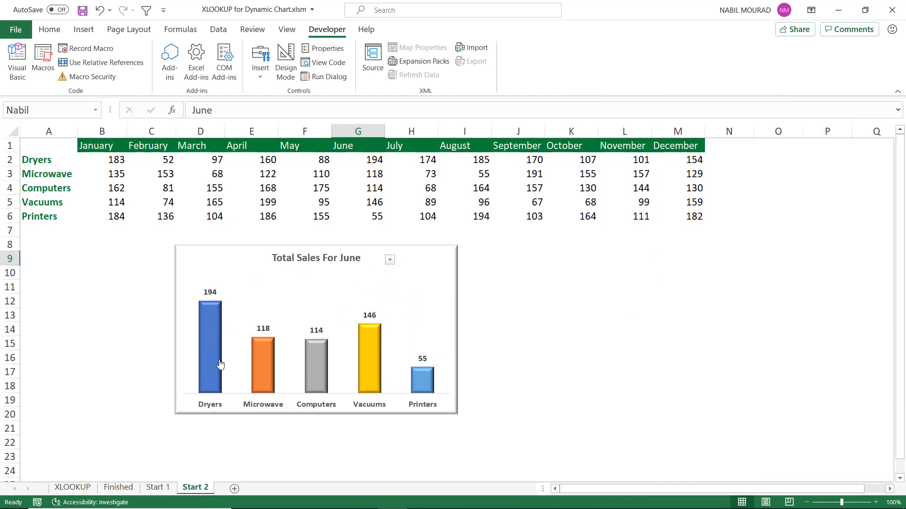
mouse_move(299, 416)
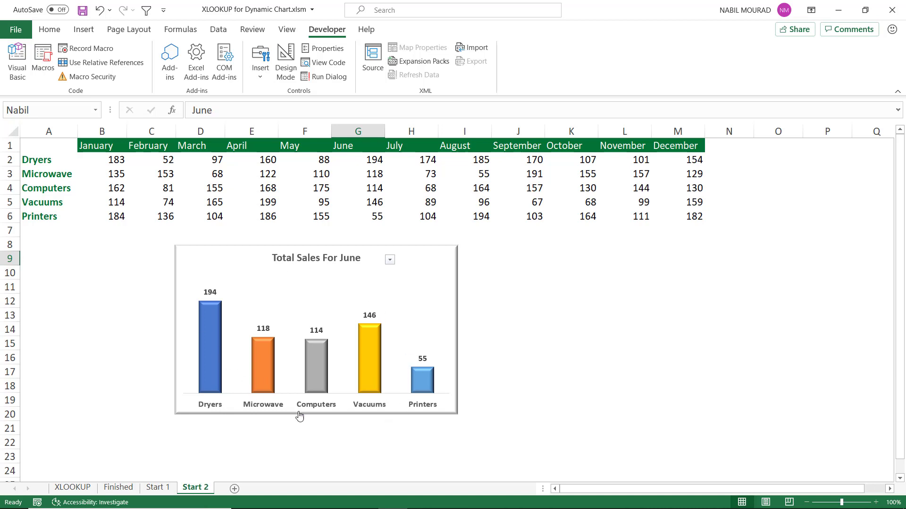
mouse_move(370, 412)
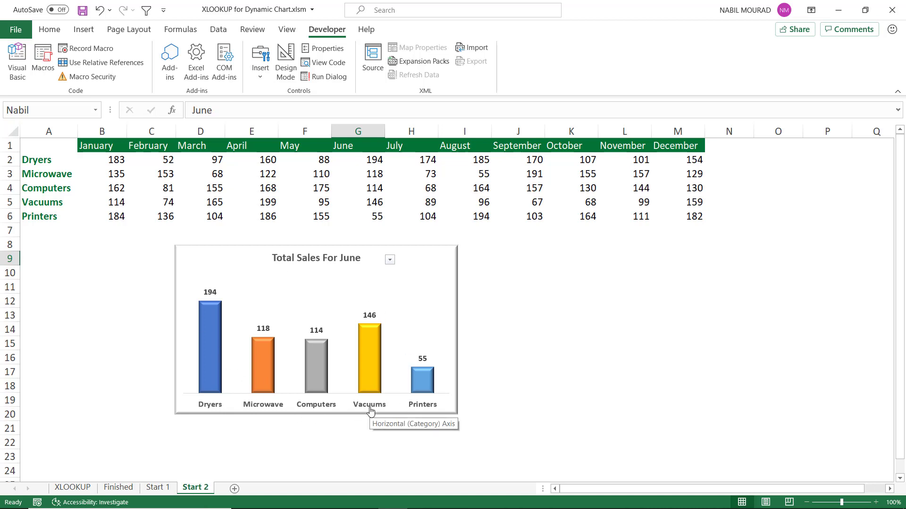